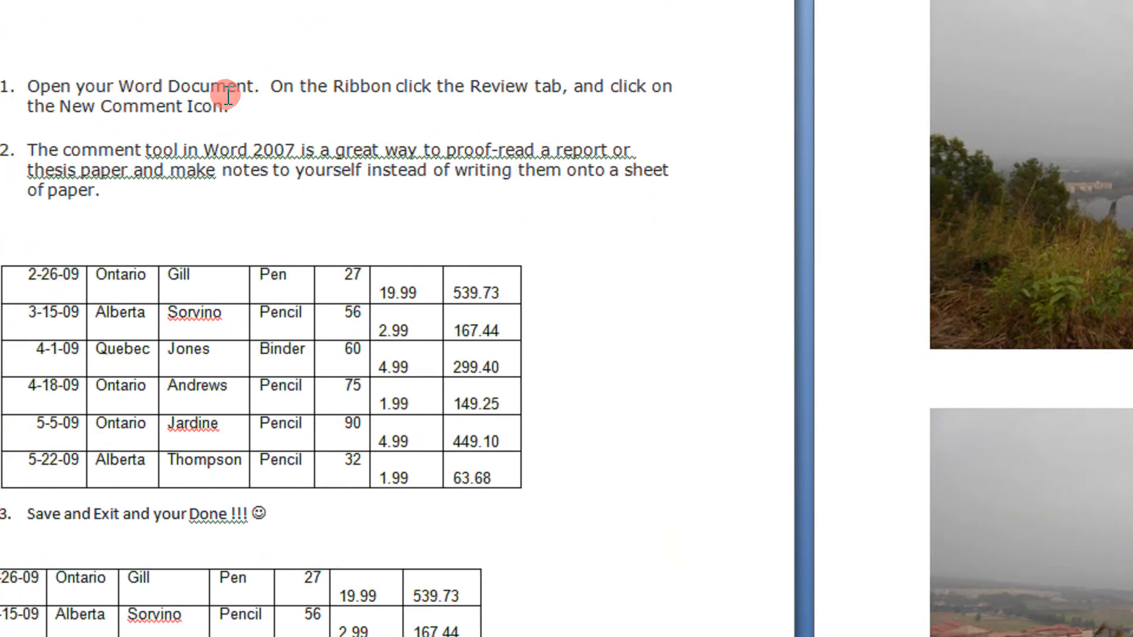
Step: Scroll through the document, then open Word Options from the Office Button menu
scroll(down, 3)
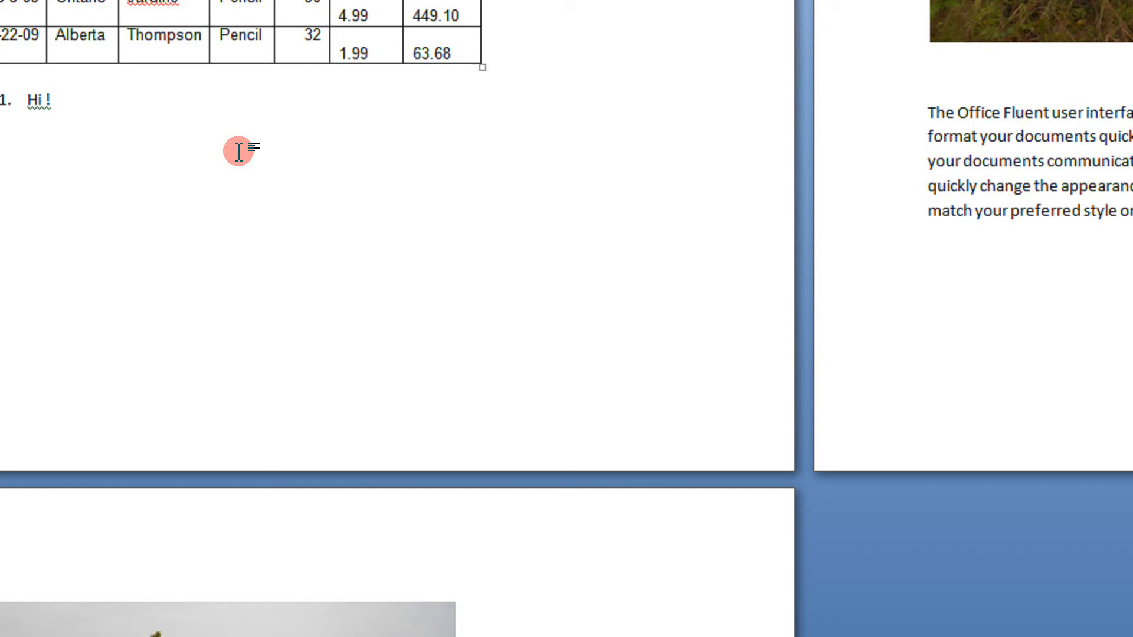
scroll(down, 3)
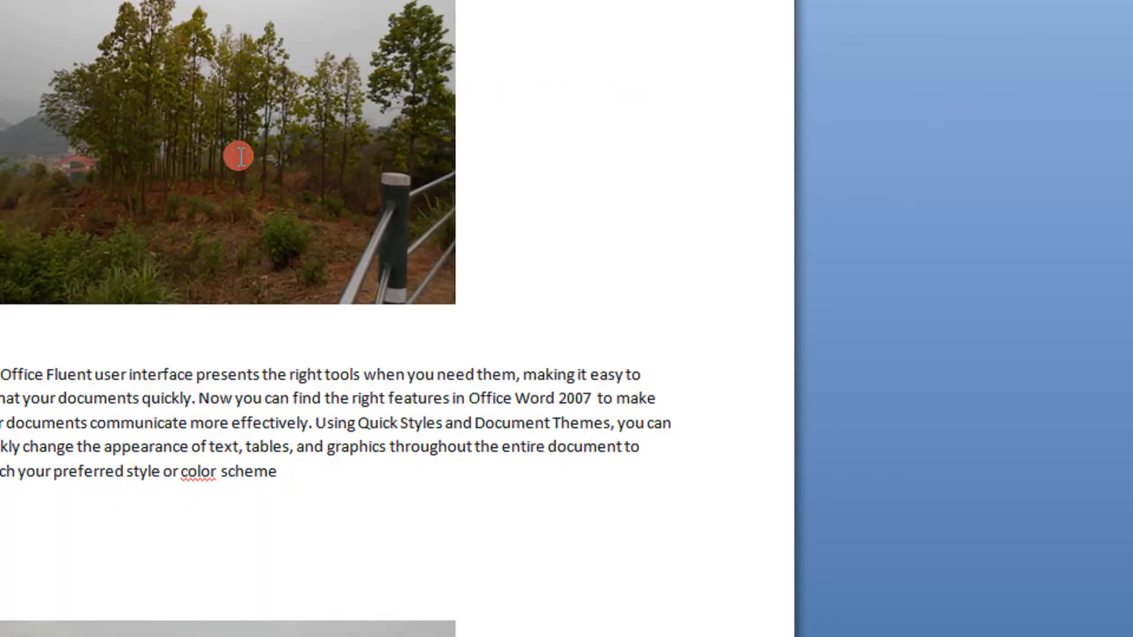
scroll(down, 3)
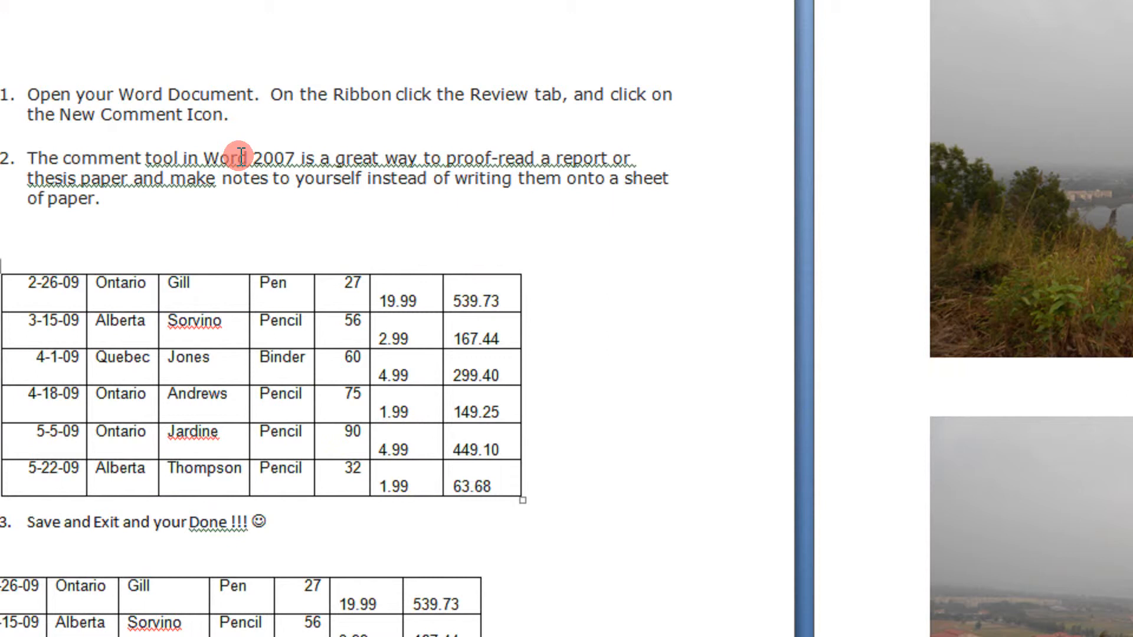
mouse_move(1110, 142)
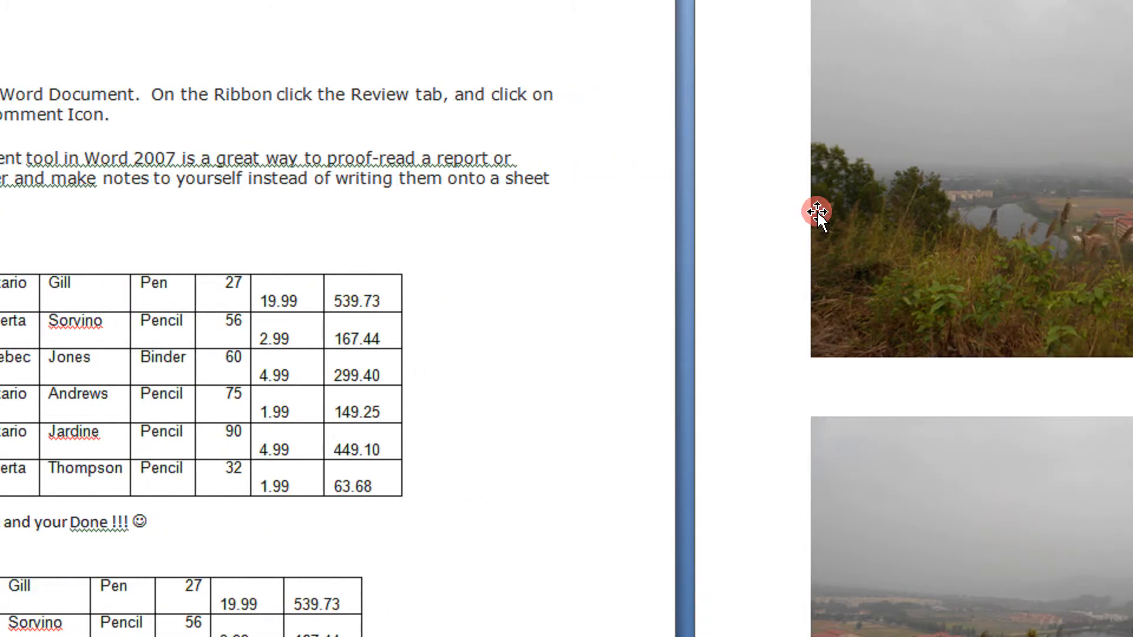
scroll(down, 3)
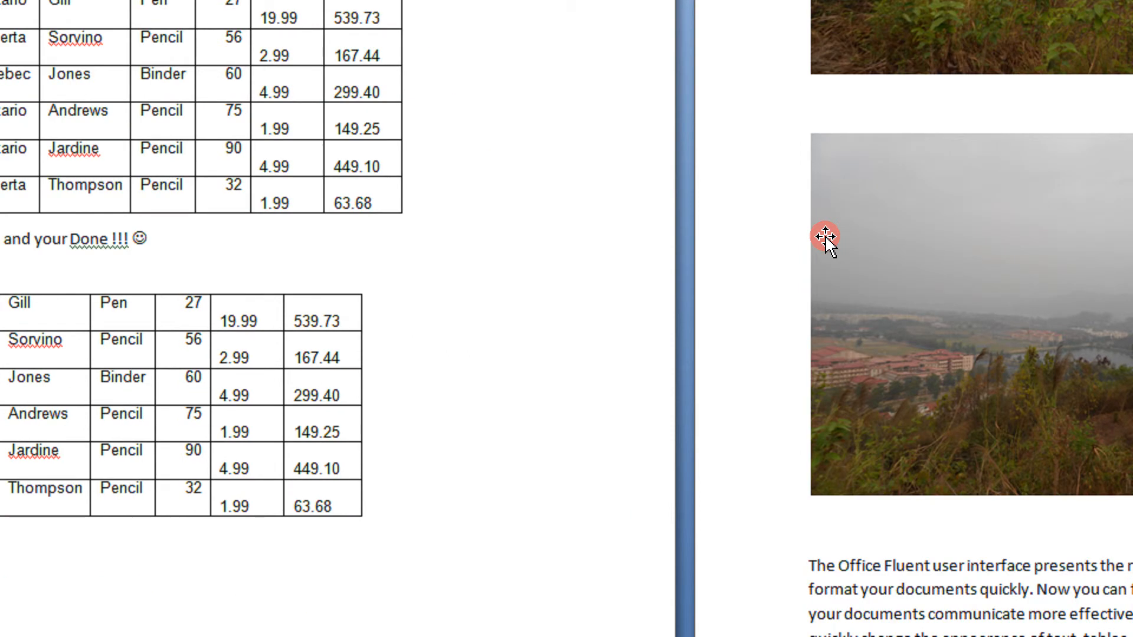
scroll(down, 3)
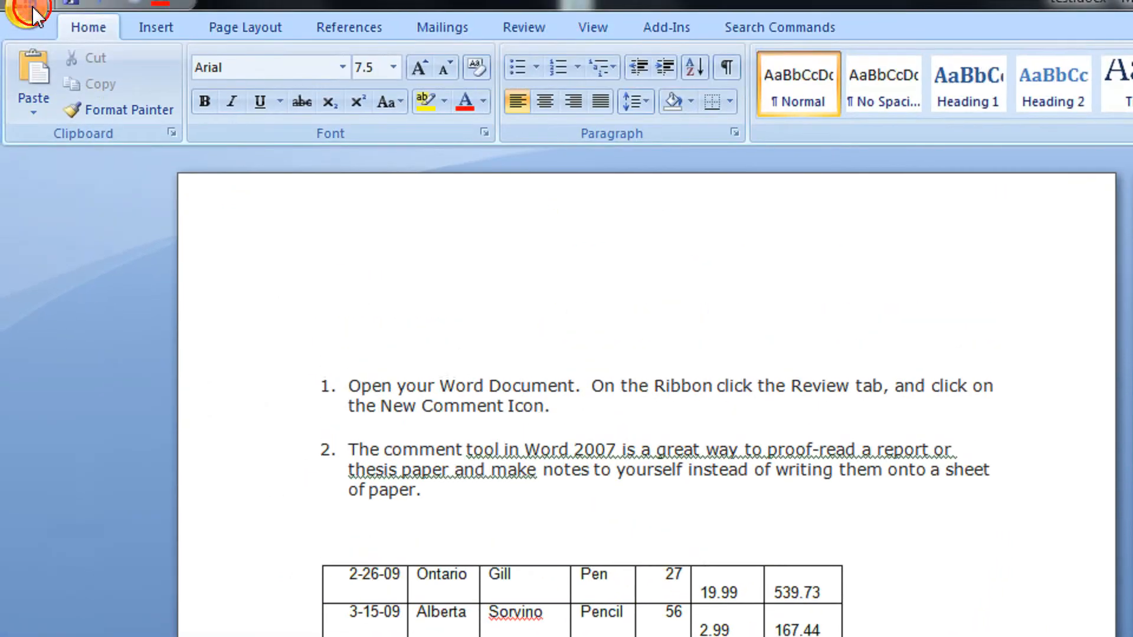
click(27, 22)
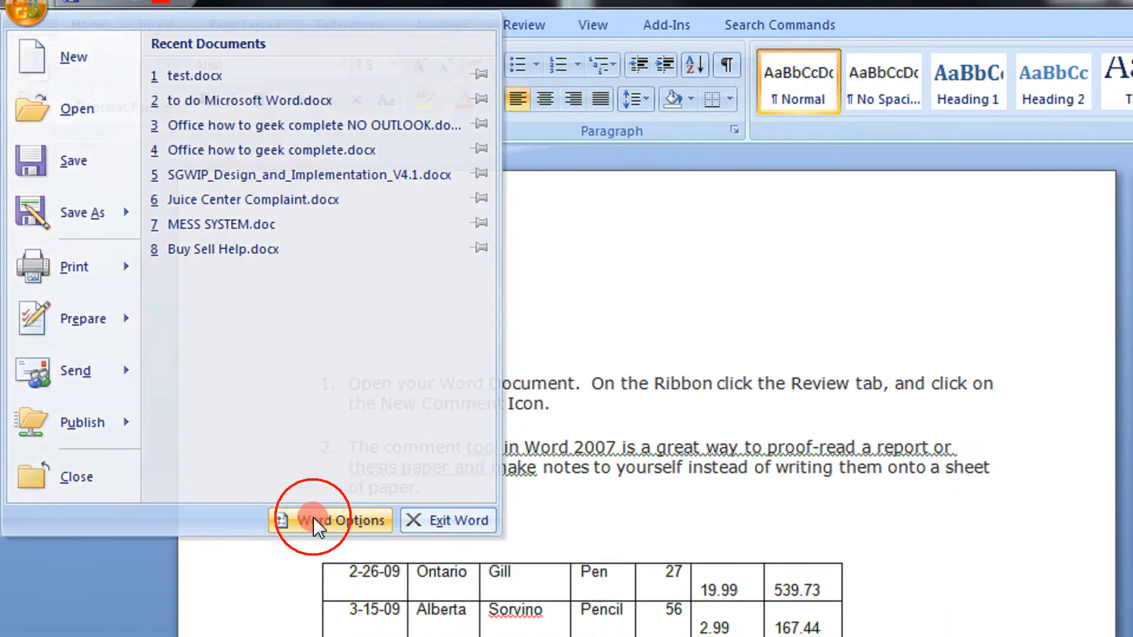
click(331, 520)
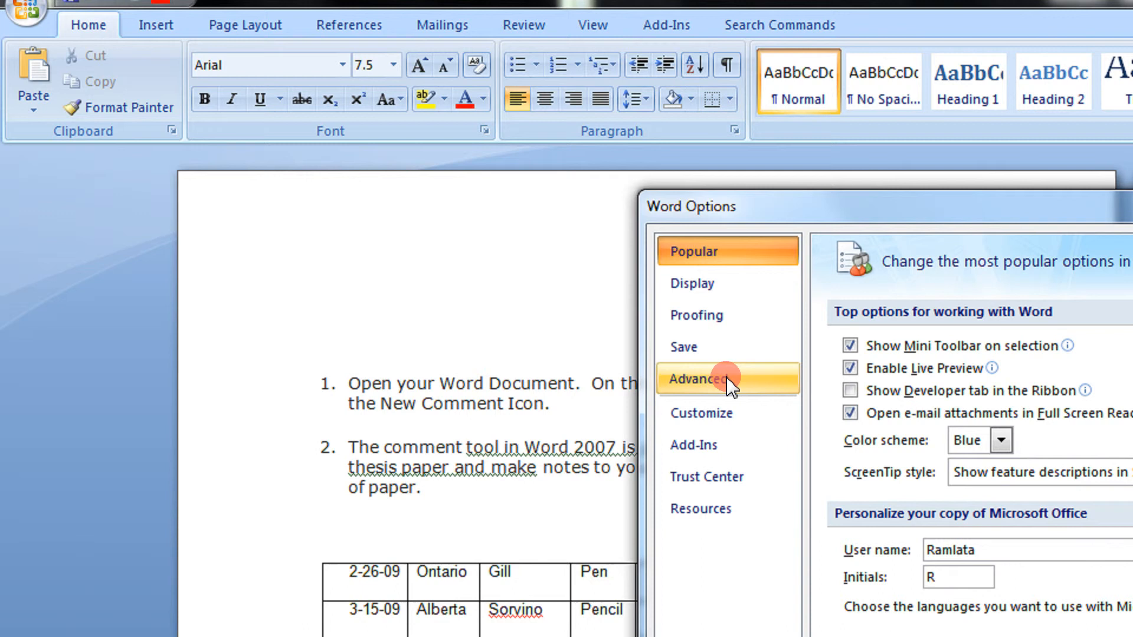
Step: Tick Show picture placeholders under Advanced > Show document content
click(697, 380)
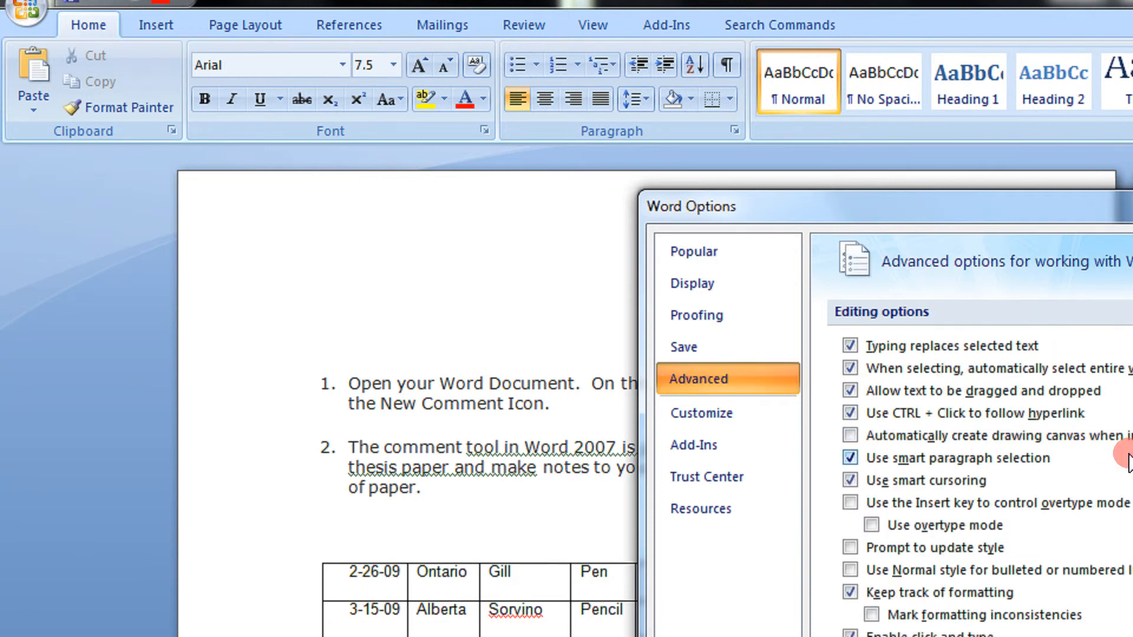
scroll(down, 3)
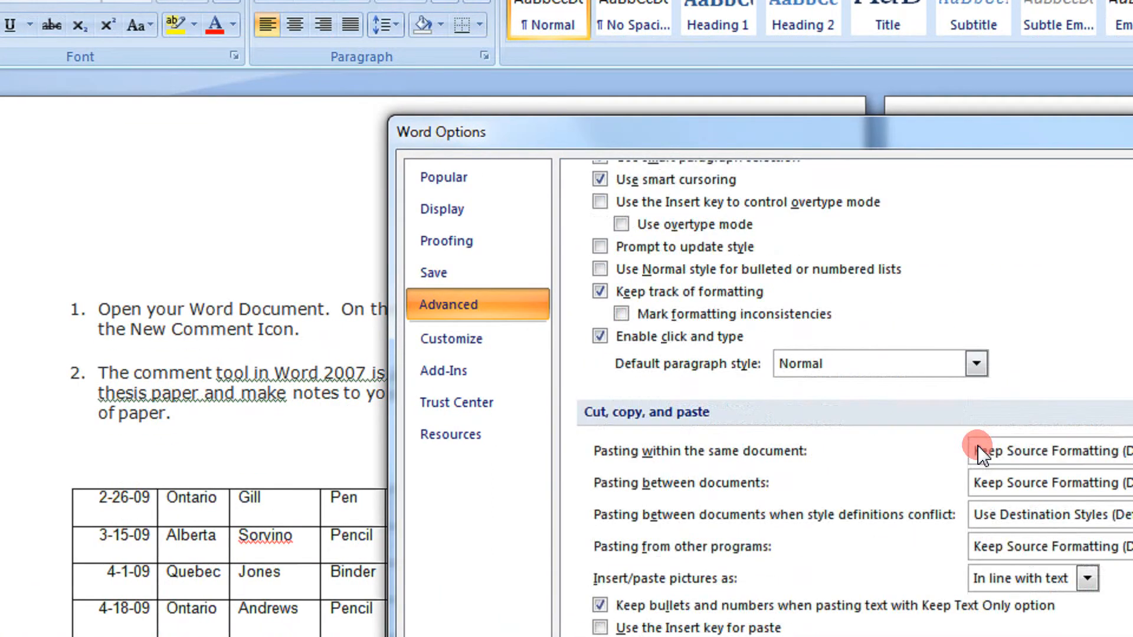
scroll(down, 3)
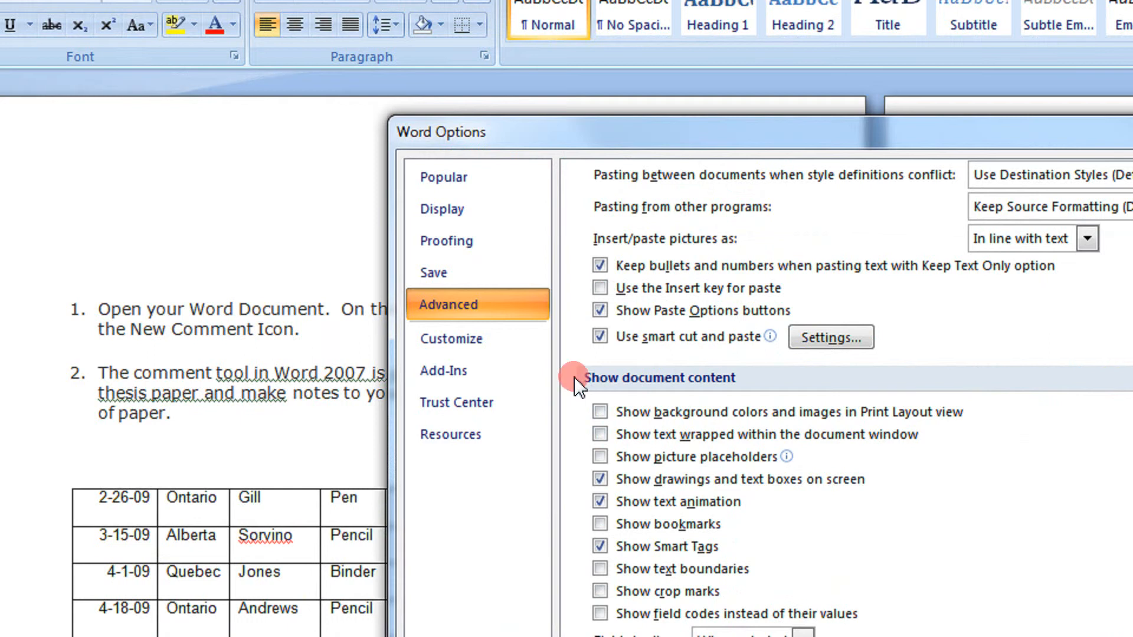
mouse_move(696, 382)
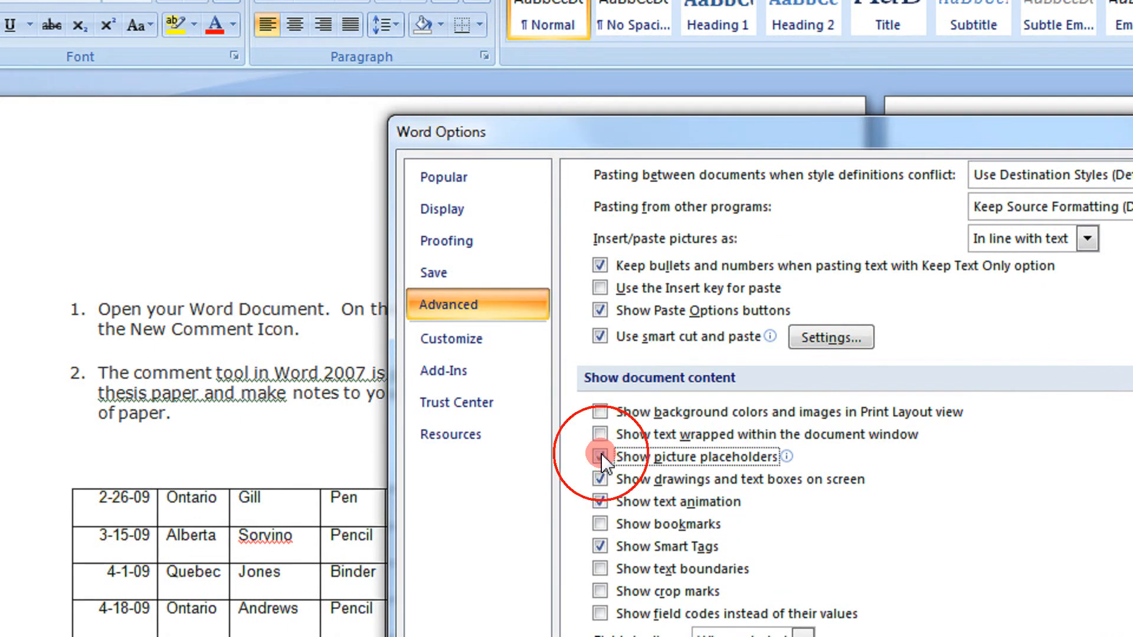
click(600, 457)
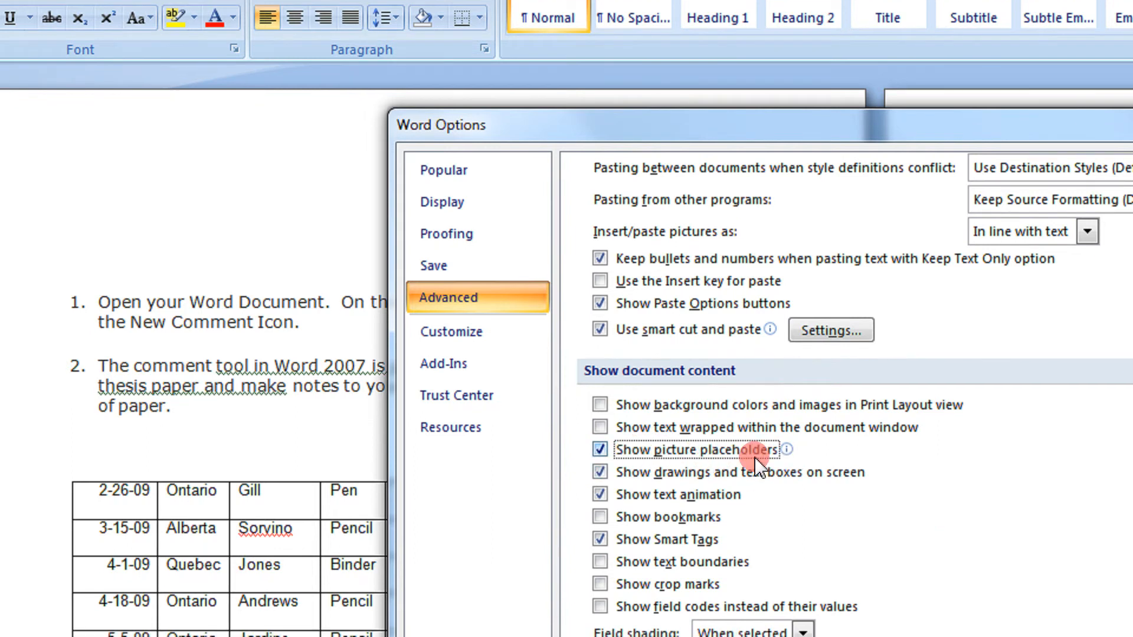
scroll(down, 3)
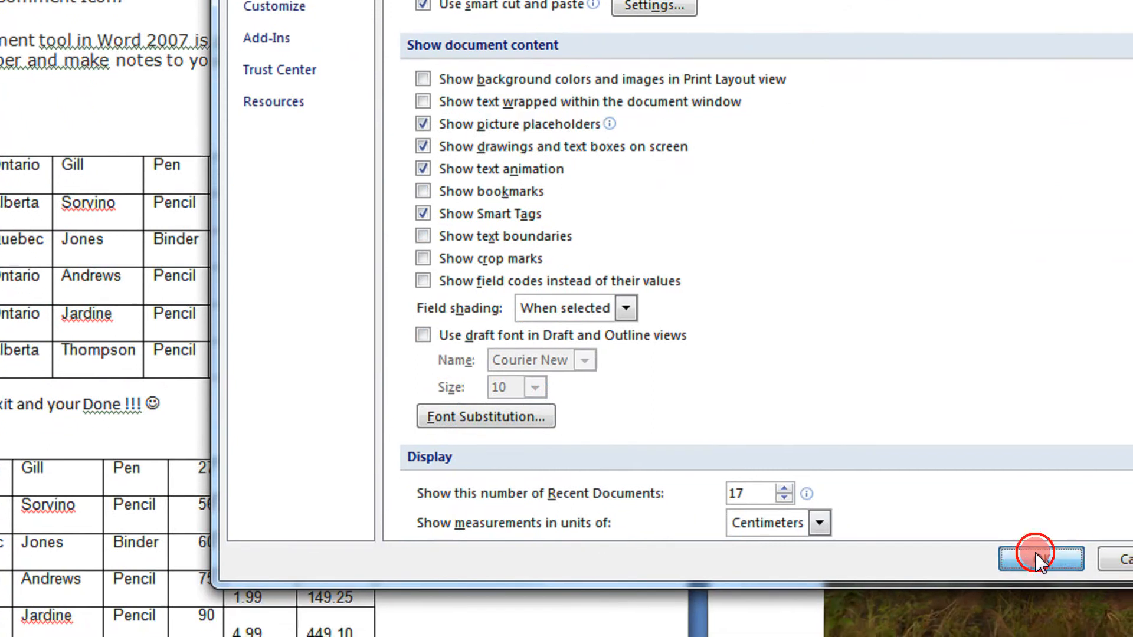
Step: Confirm Word Options with OK and scroll up to view the outlined picture frames
click(1039, 559)
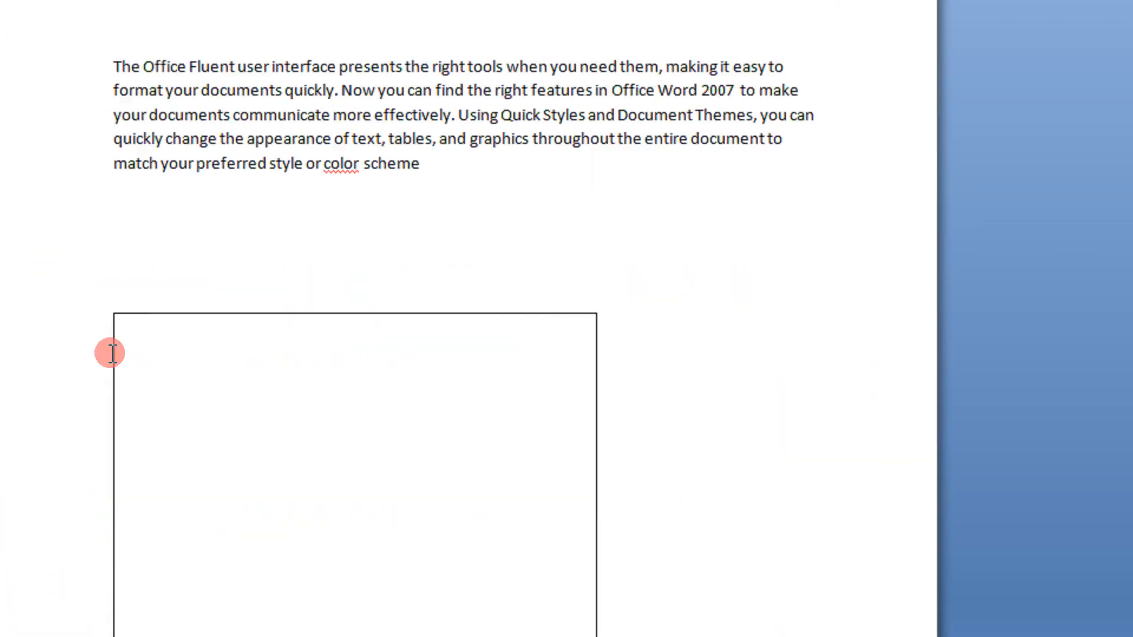
scroll(up, 3)
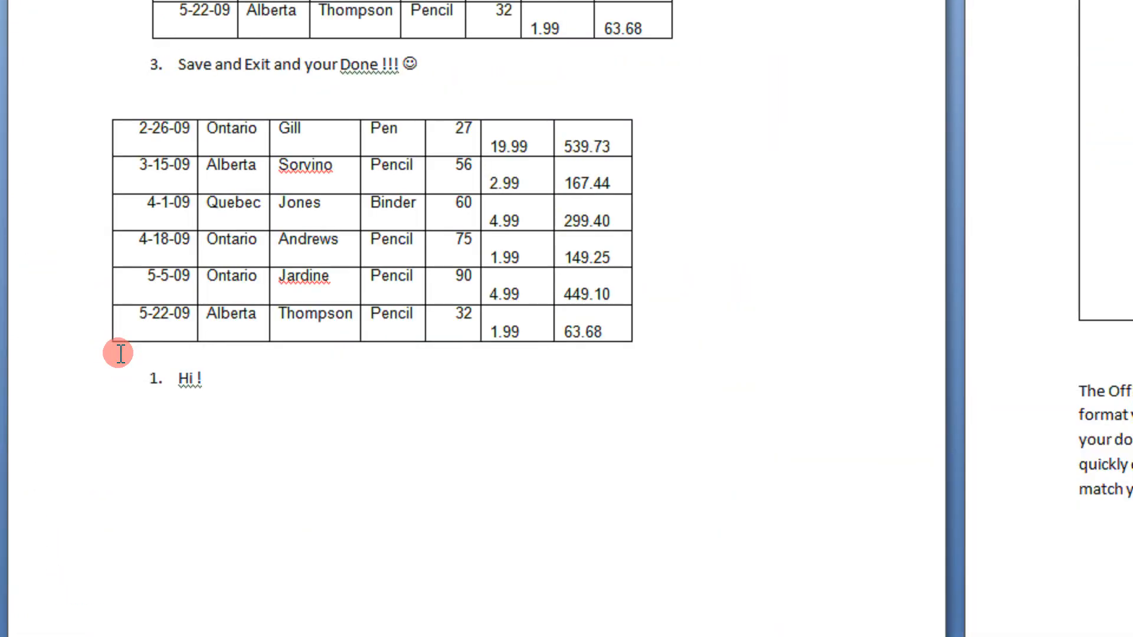
scroll(up, 3)
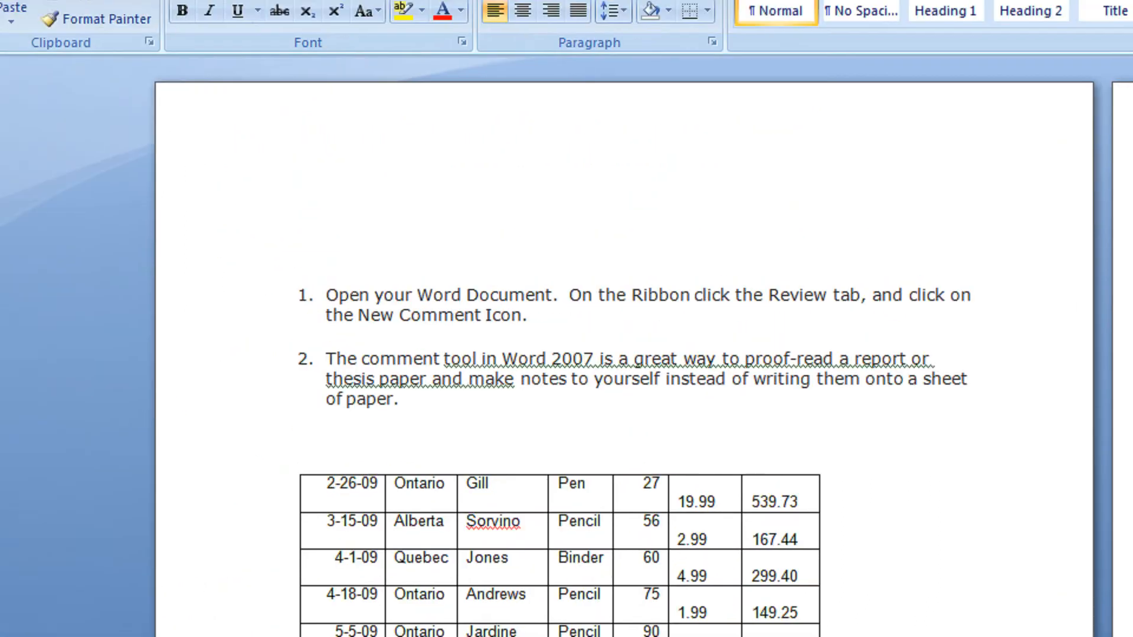
Step: Reopen Word Options > Advanced and untick Show picture placeholders
click(28, 20)
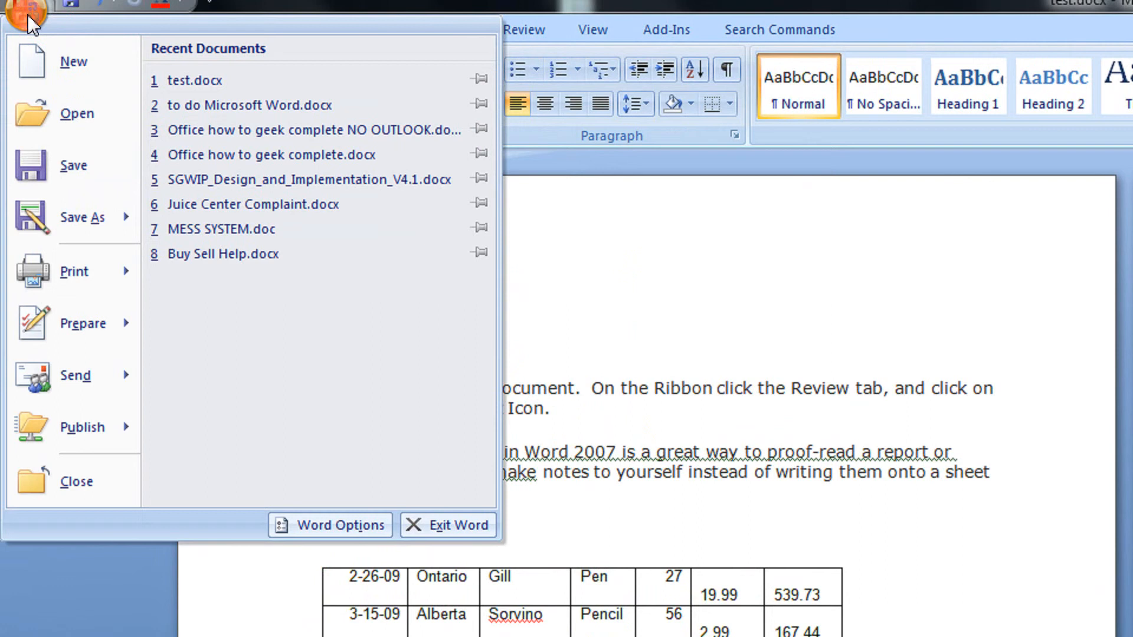
click(330, 525)
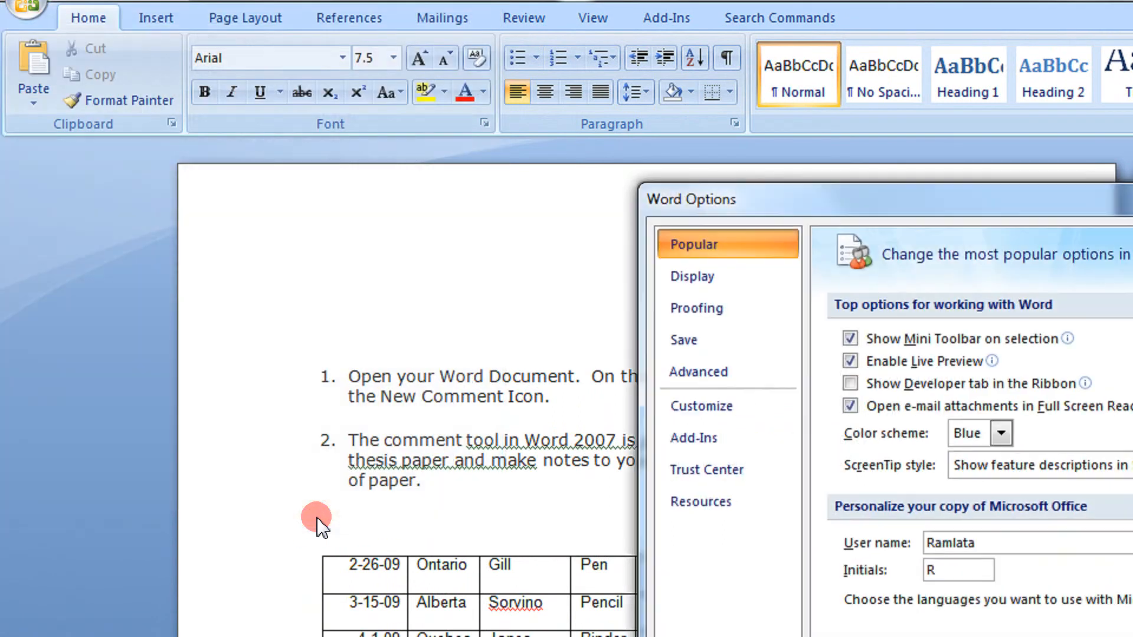
click(698, 371)
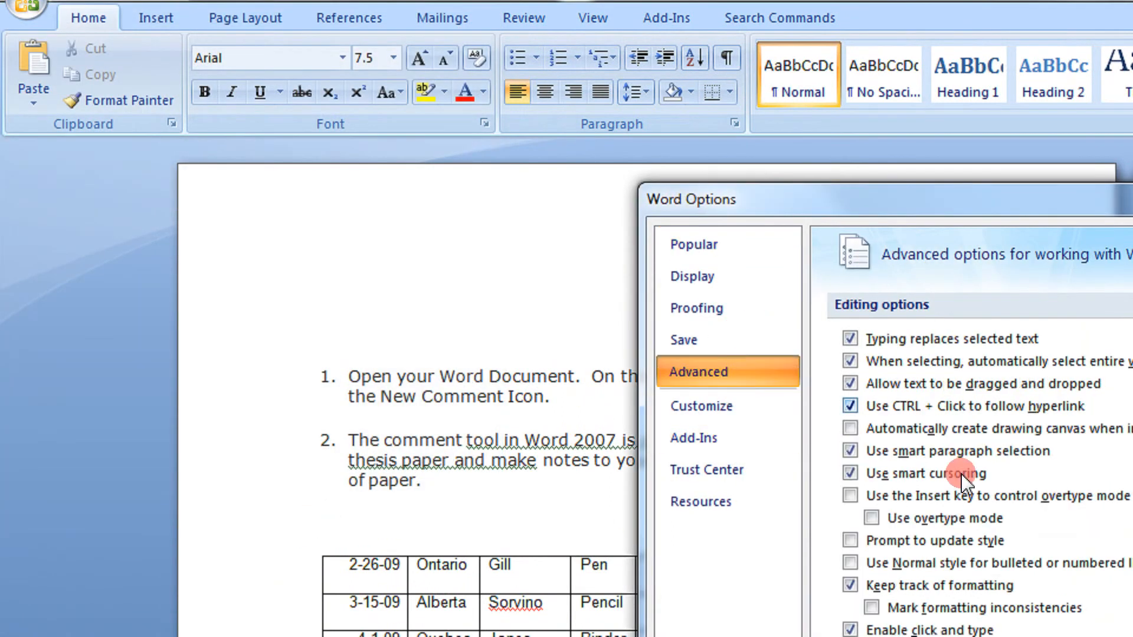
scroll(down, 3)
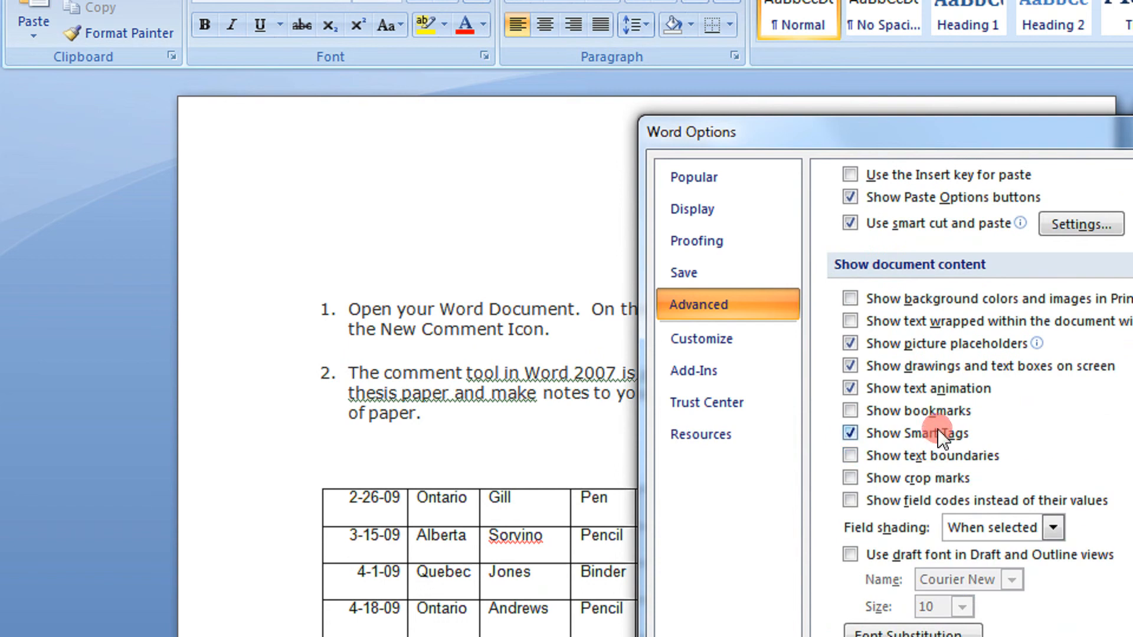
mouse_move(895, 348)
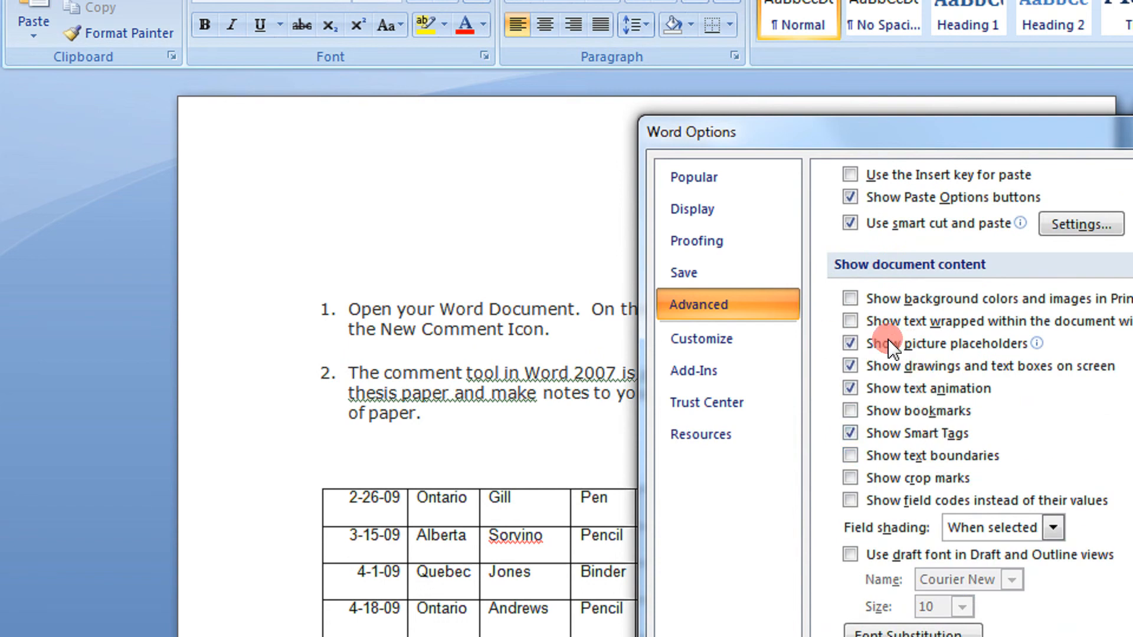
mouse_move(853, 344)
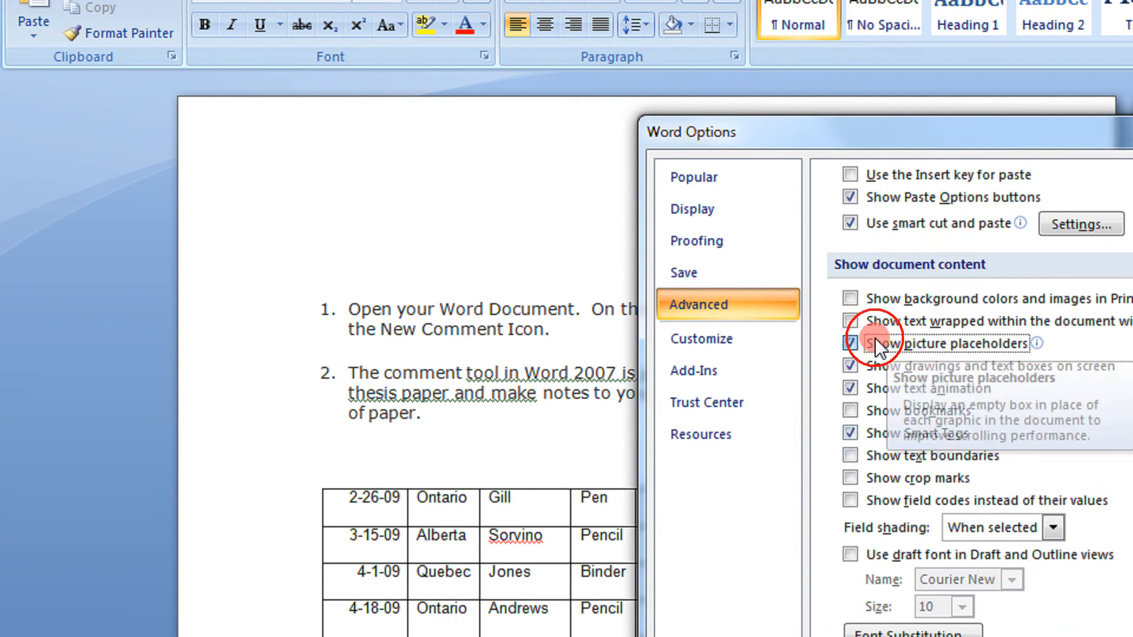
click(849, 343)
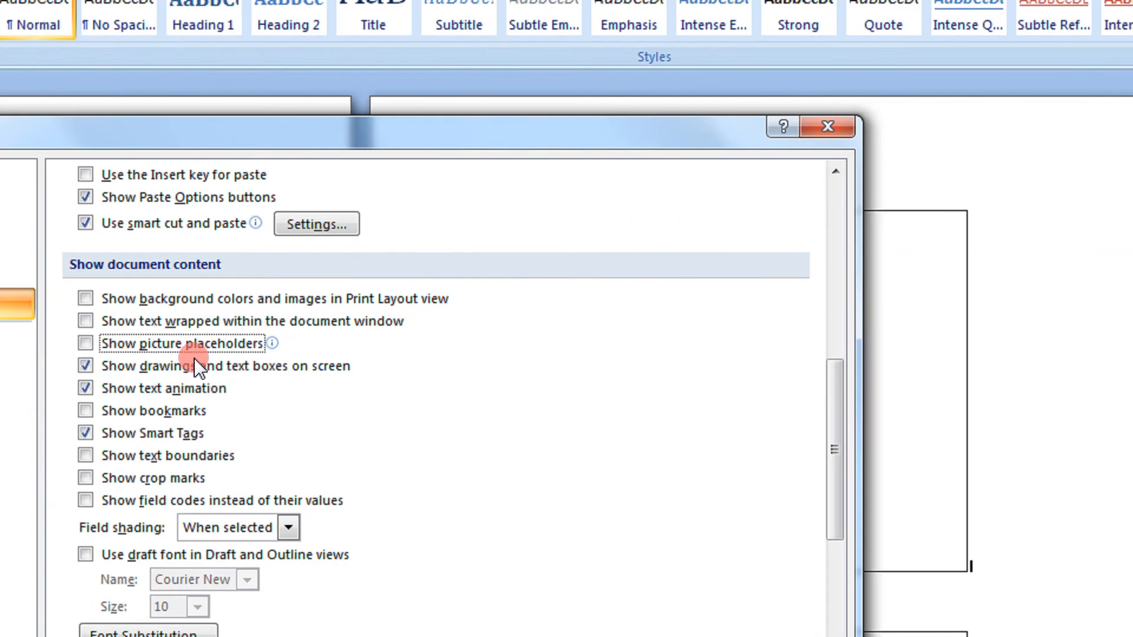
scroll(down, 3)
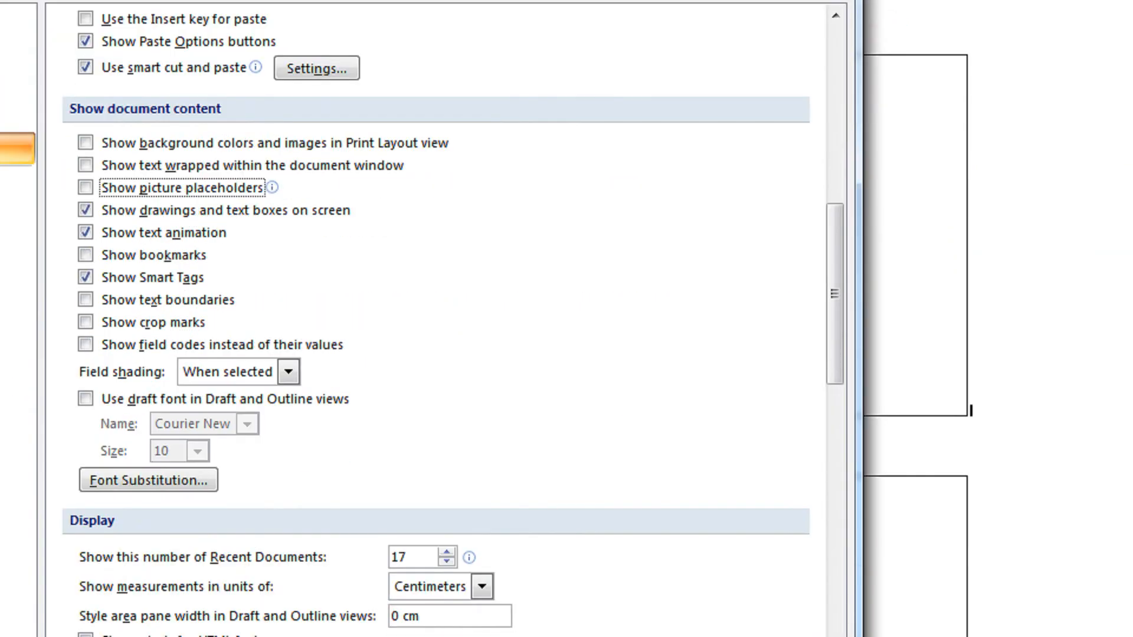